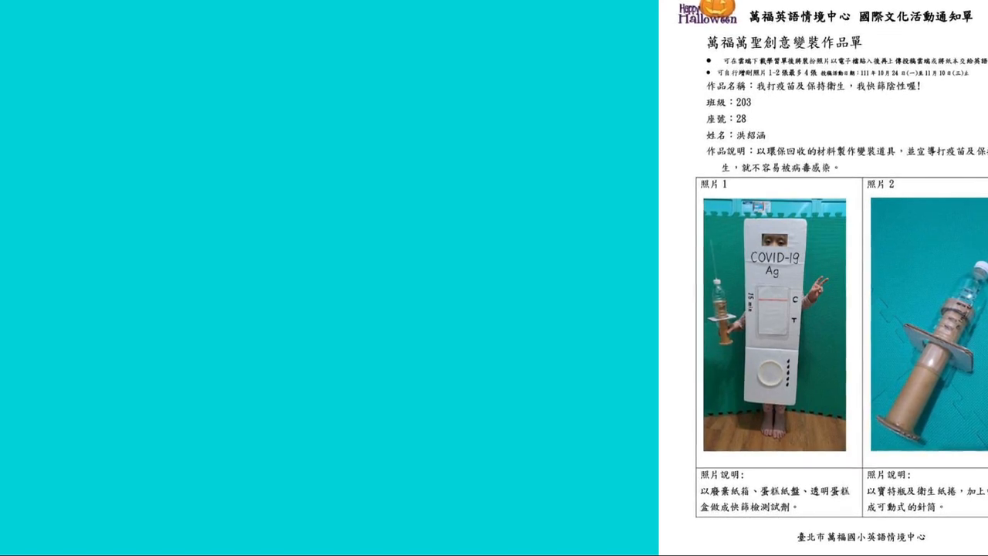
scroll("down", 3)
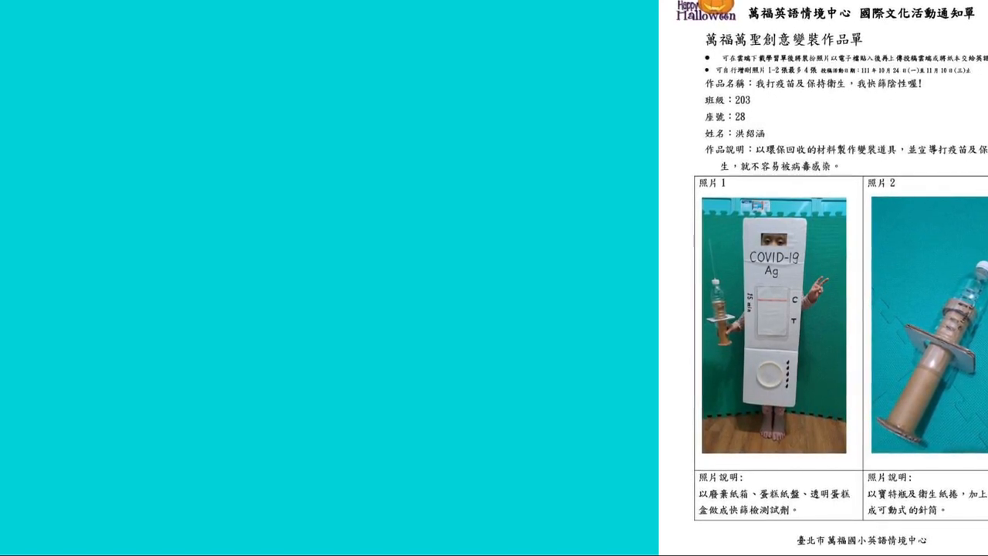